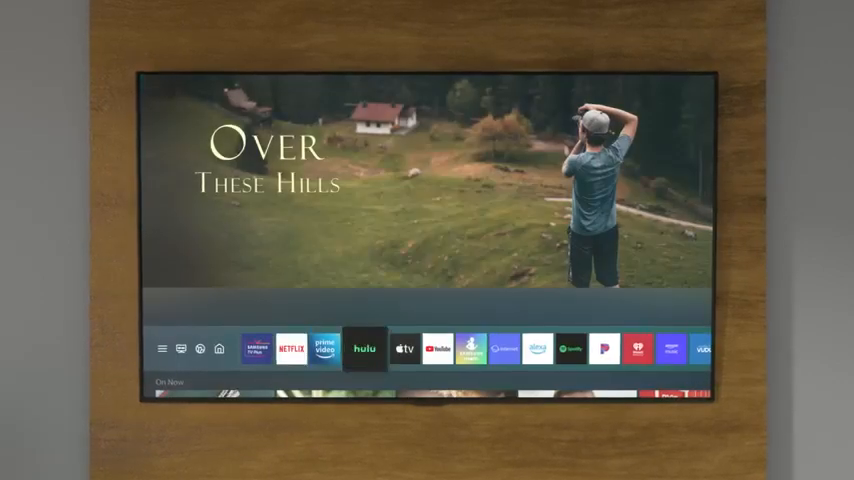
# - Open the Alexa app from the TV home bar to reach 'Ask more from your TV'
pyautogui.click(531, 348)
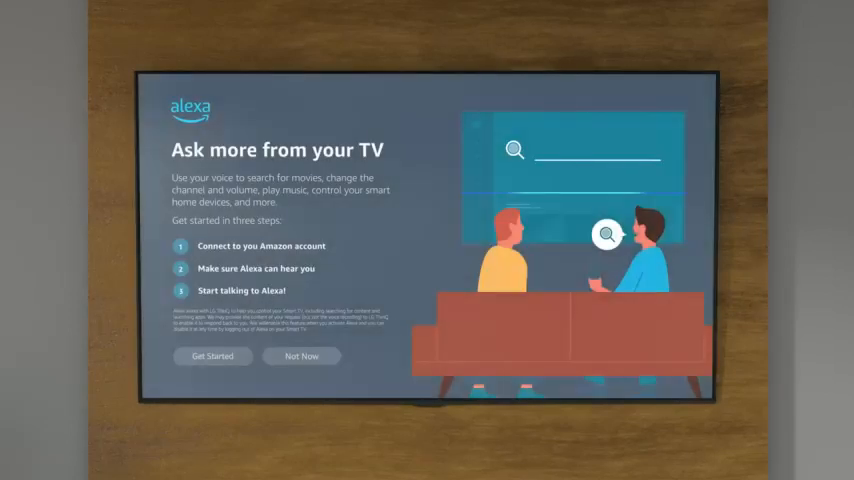
# - Start setup, submit the TV code at amazon.com/us/code, and allow access
pyautogui.click(212, 356)
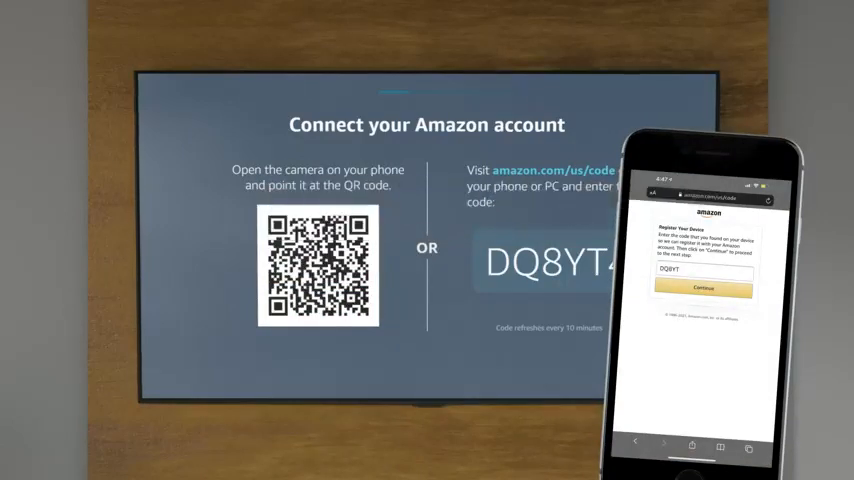
pyautogui.click(709, 289)
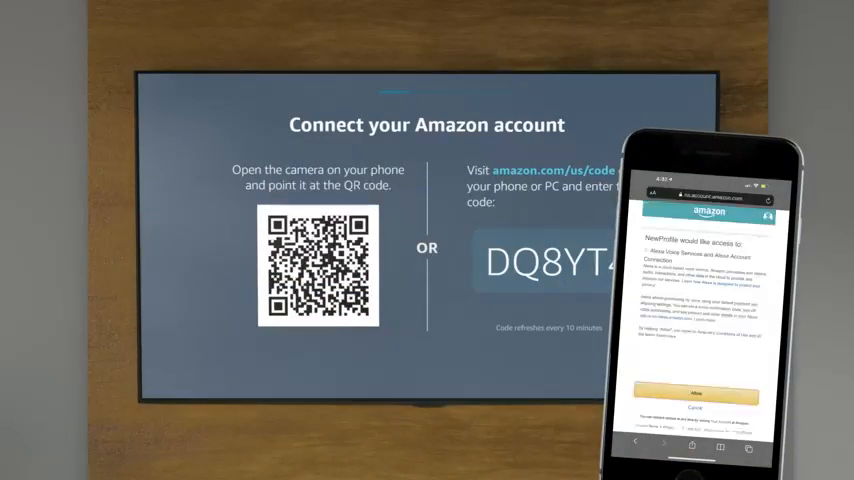
pyautogui.click(713, 387)
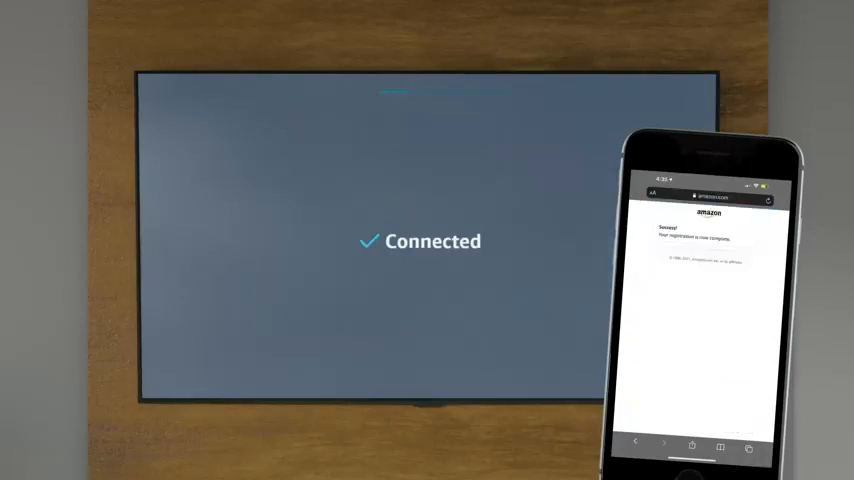